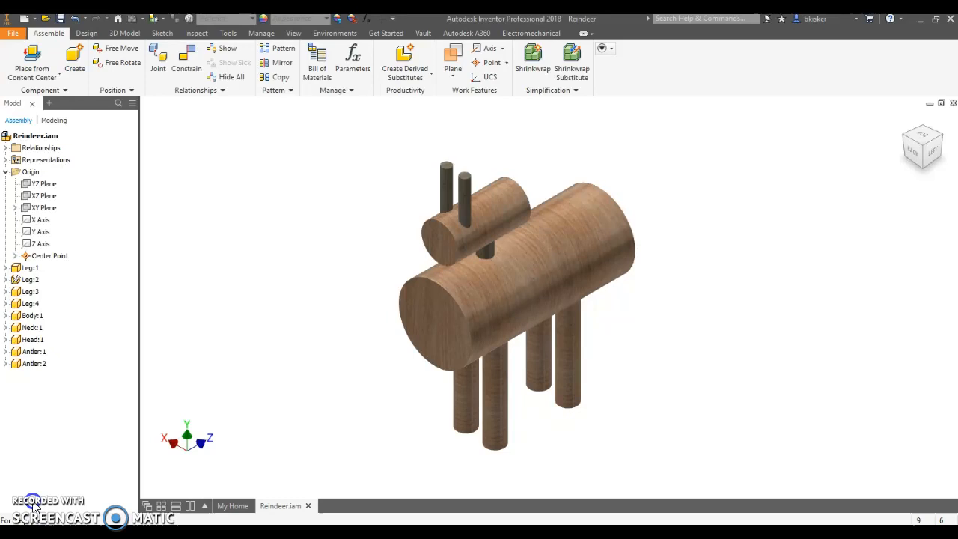
Step: Enable the Center of Gravity marker from the View visibility options and reorient to an angled view
{"action": "left_click", "coordinate": [293, 32]}
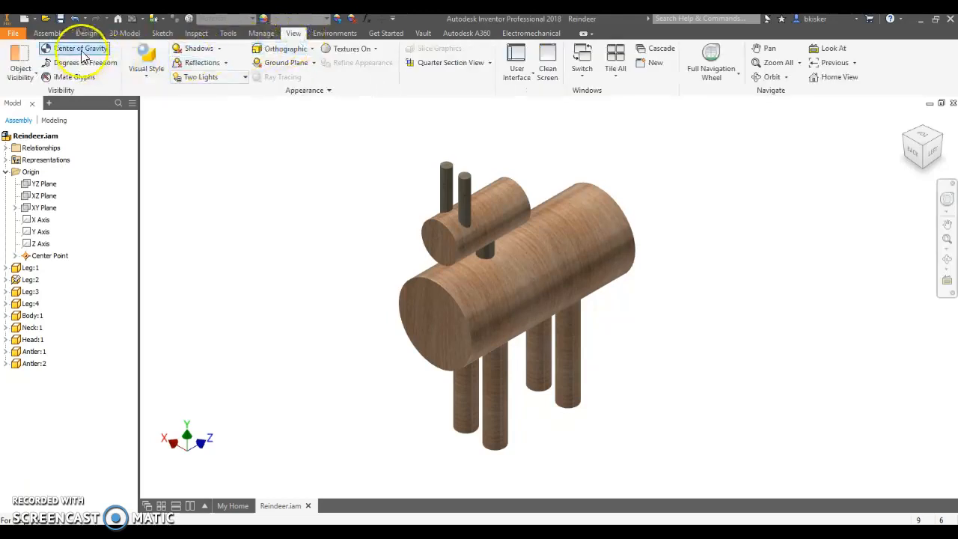
{"action": "left_click", "coordinate": [80, 48]}
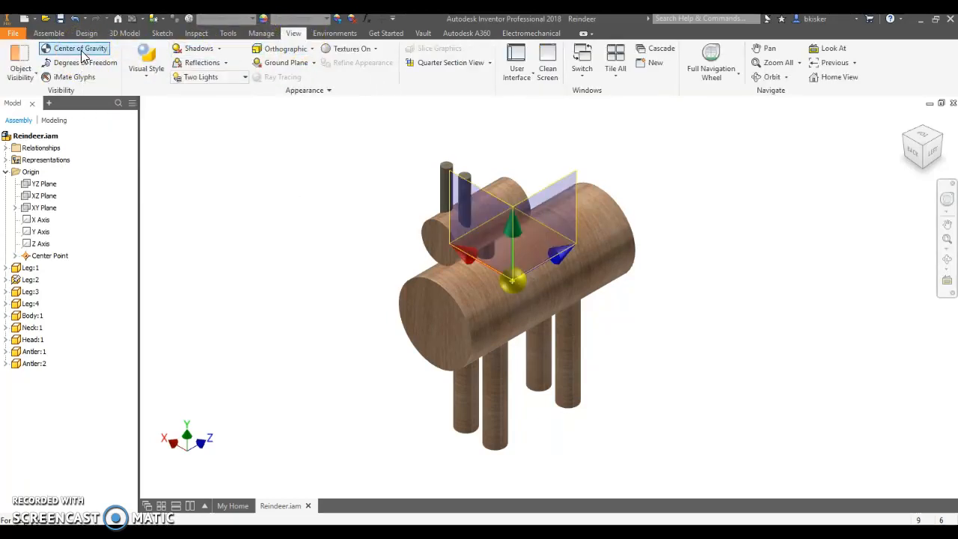
{"action": "left_click", "coordinate": [516, 285]}
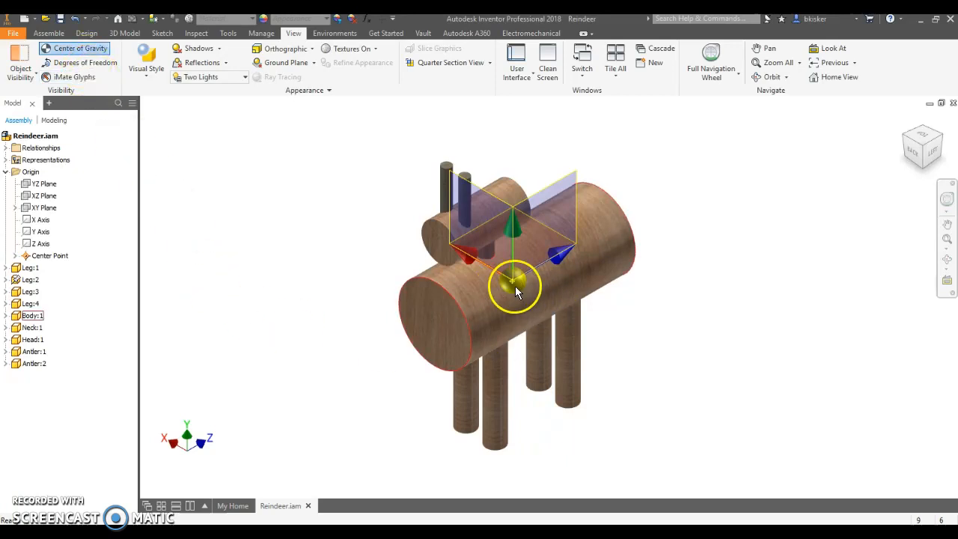
{"action": "mouse_move", "coordinate": [928, 145]}
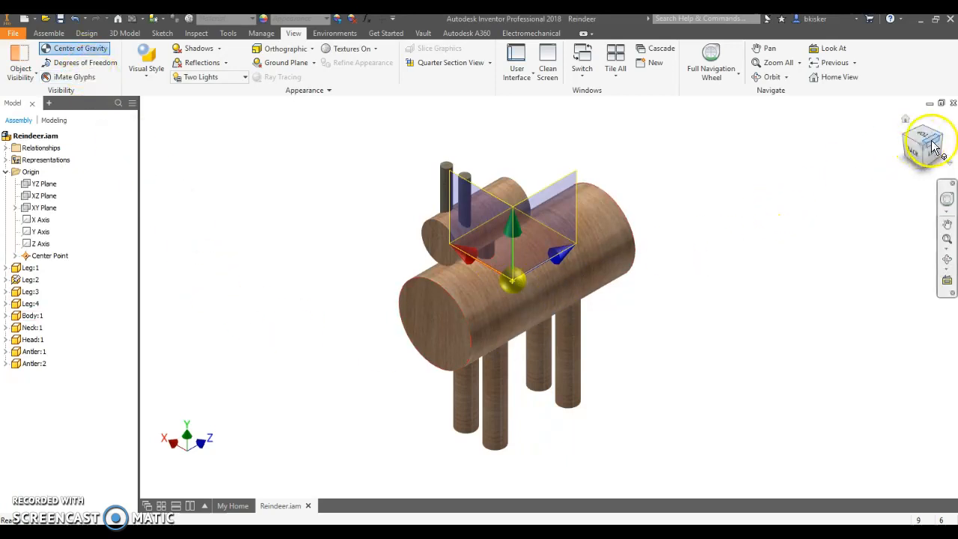
{"action": "mouse_move", "coordinate": [920, 161]}
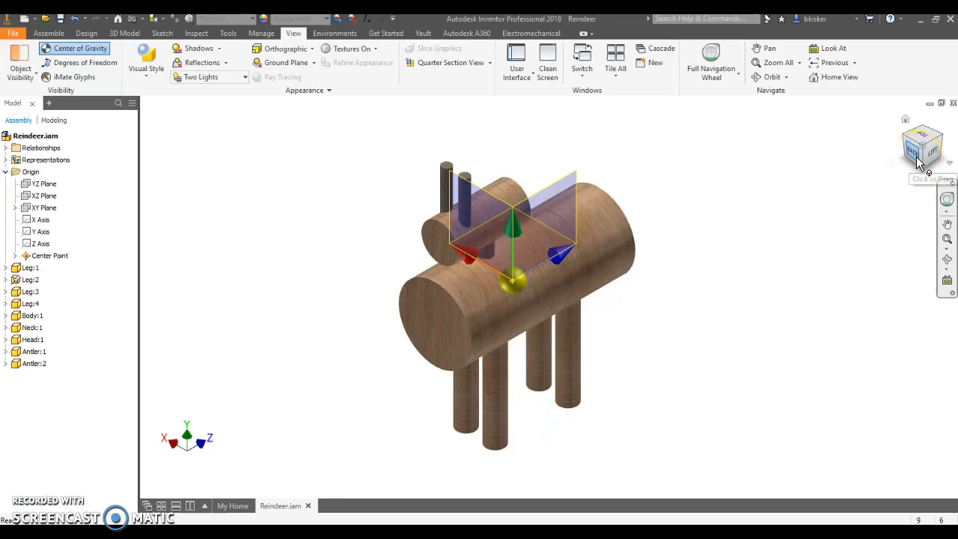
{"action": "left_click", "coordinate": [922, 145]}
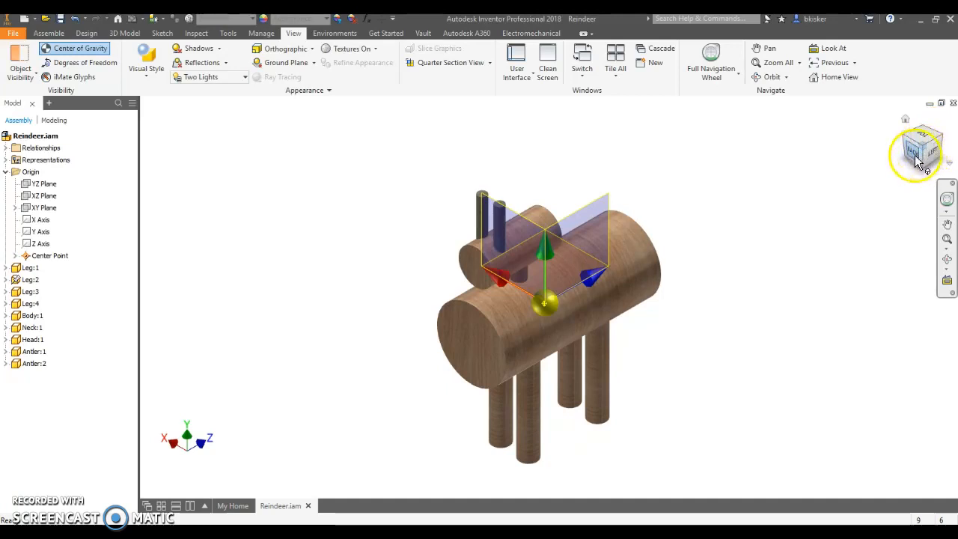
{"action": "left_click", "coordinate": [919, 157]}
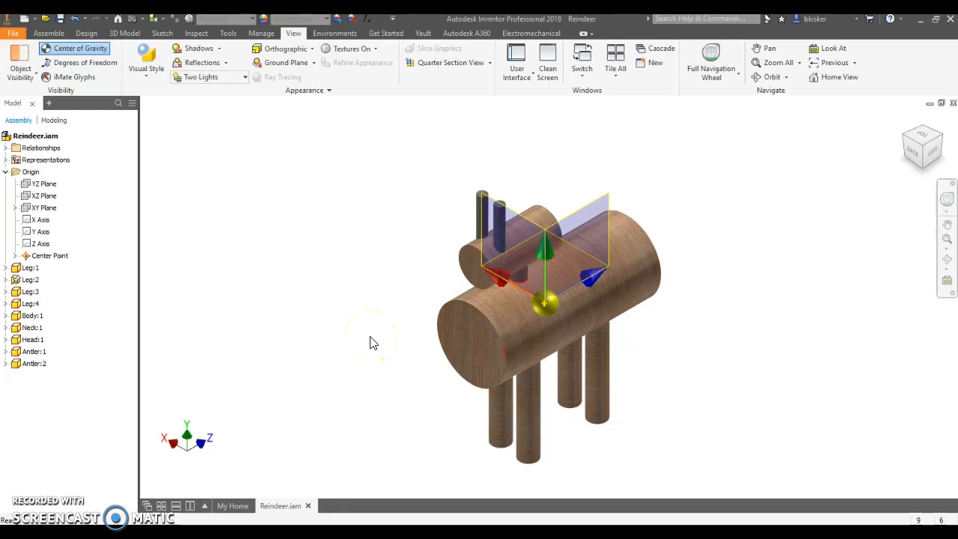
{"action": "mouse_move", "coordinate": [377, 211]}
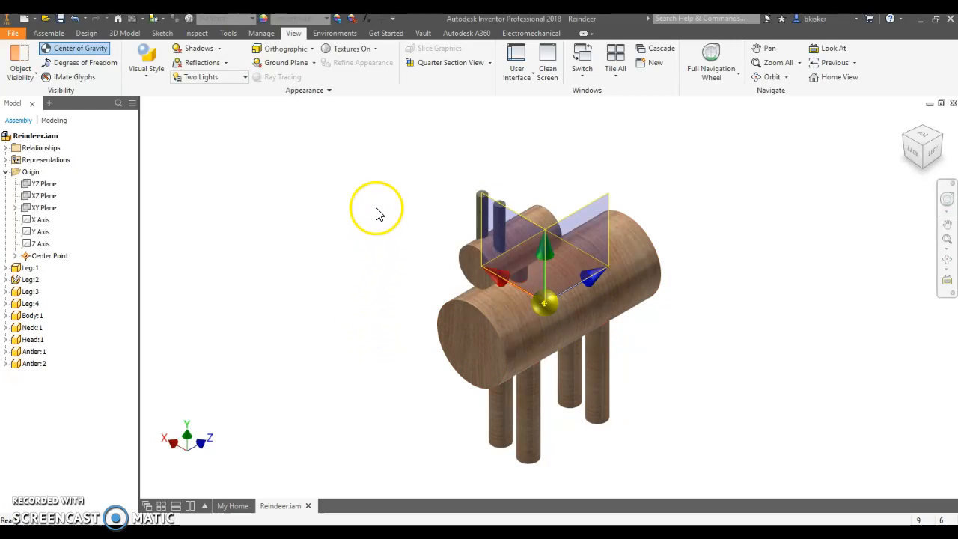
{"action": "mouse_move", "coordinate": [408, 208]}
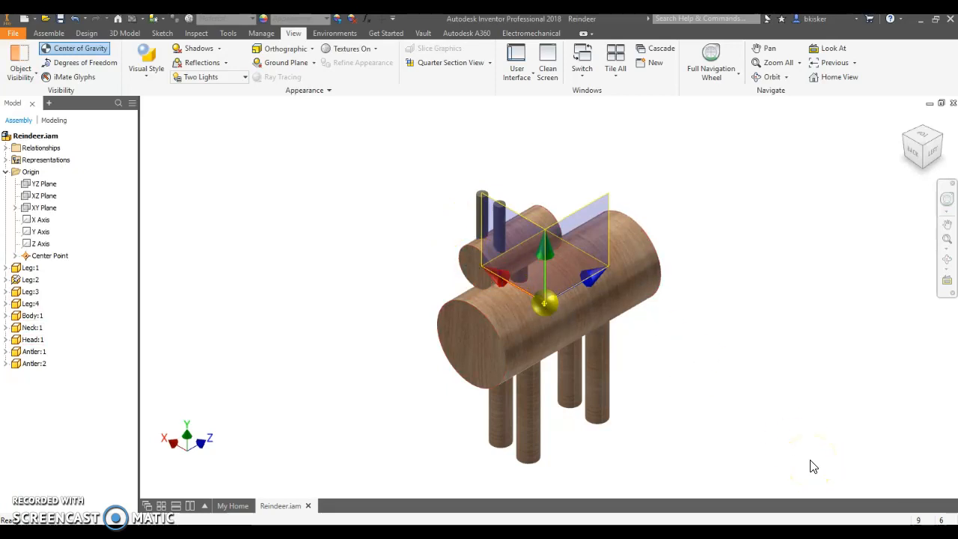
{"action": "mouse_move", "coordinate": [910, 171]}
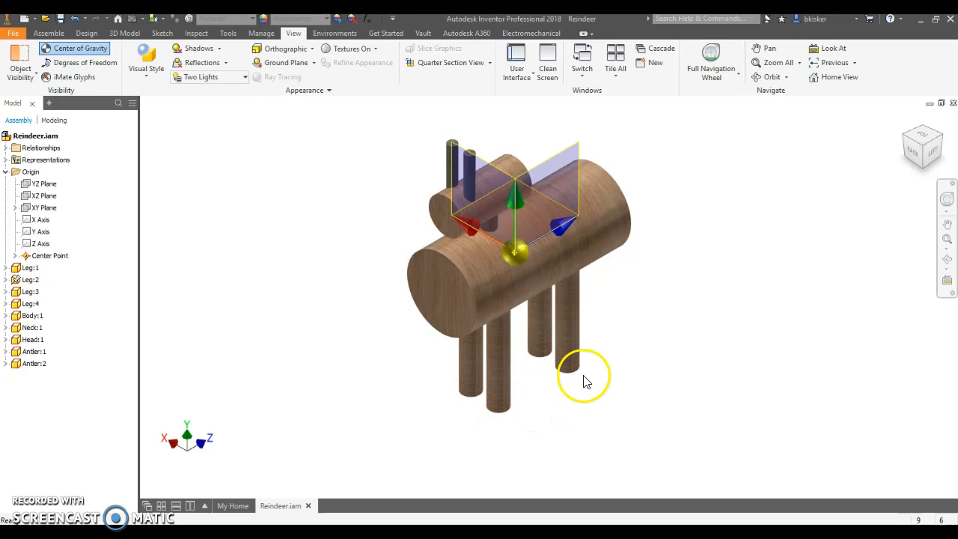
{"action": "mouse_move", "coordinate": [588, 381]}
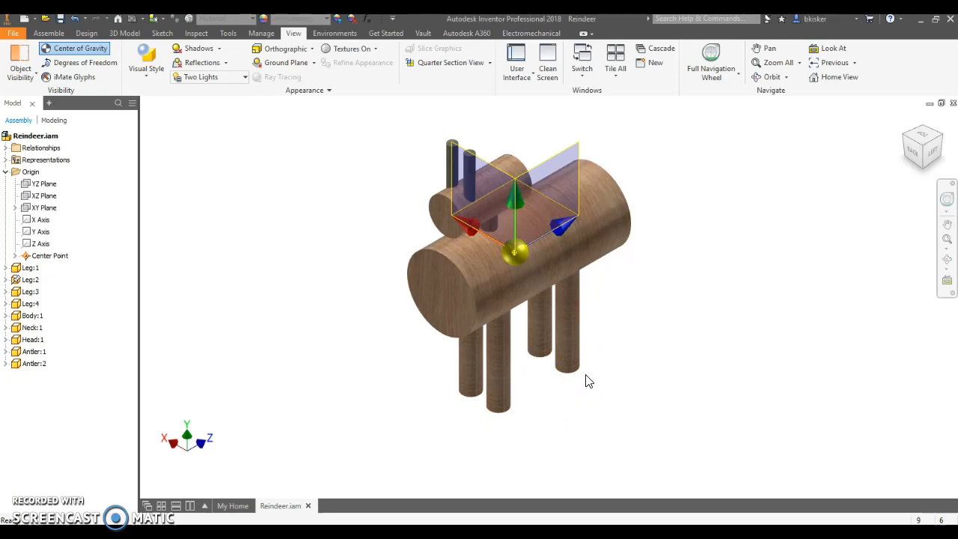
{"action": "mouse_move", "coordinate": [915, 154]}
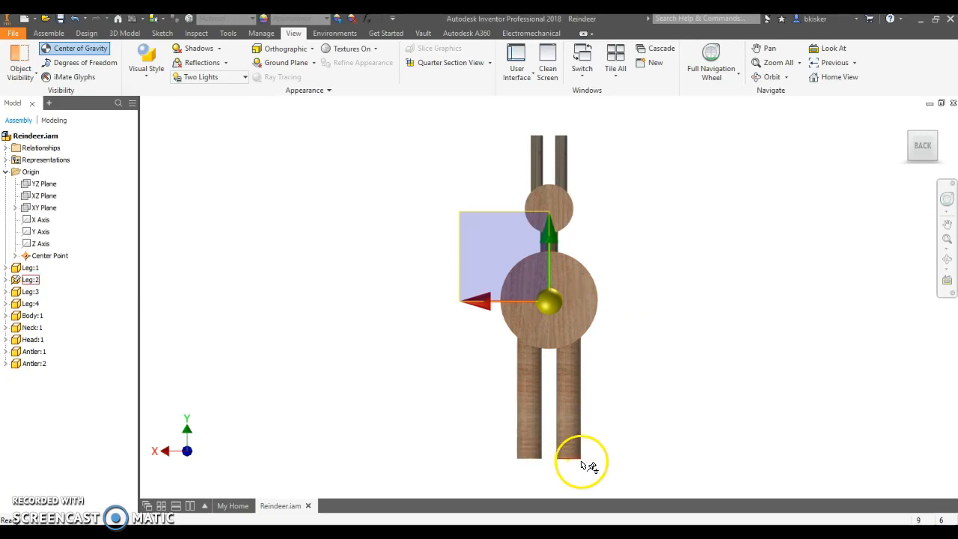
{"action": "mouse_move", "coordinate": [566, 462]}
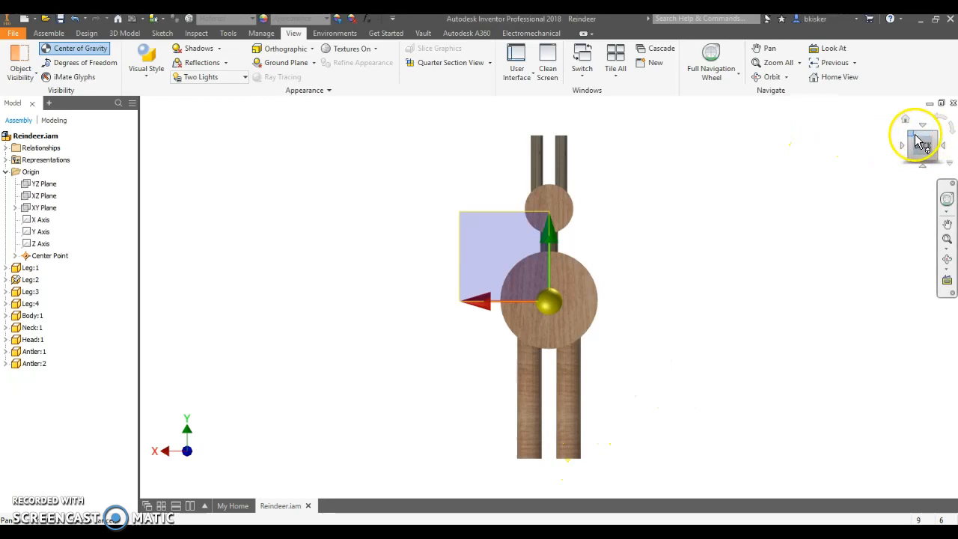
{"action": "left_click", "coordinate": [922, 141]}
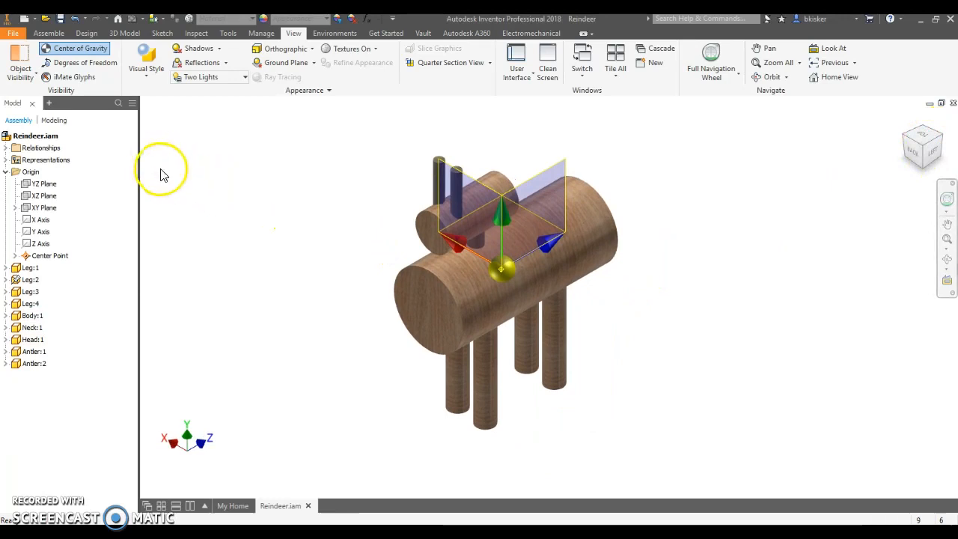
Step: Create Work Plane1 through the COG point using the origin XZ and XY planes as references
{"action": "left_click", "coordinate": [48, 33]}
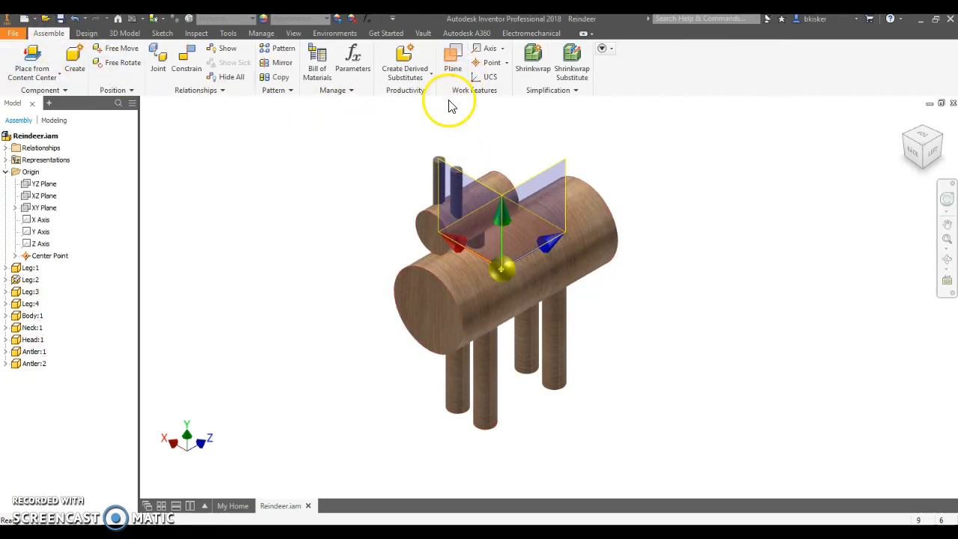
{"action": "left_click", "coordinate": [452, 57]}
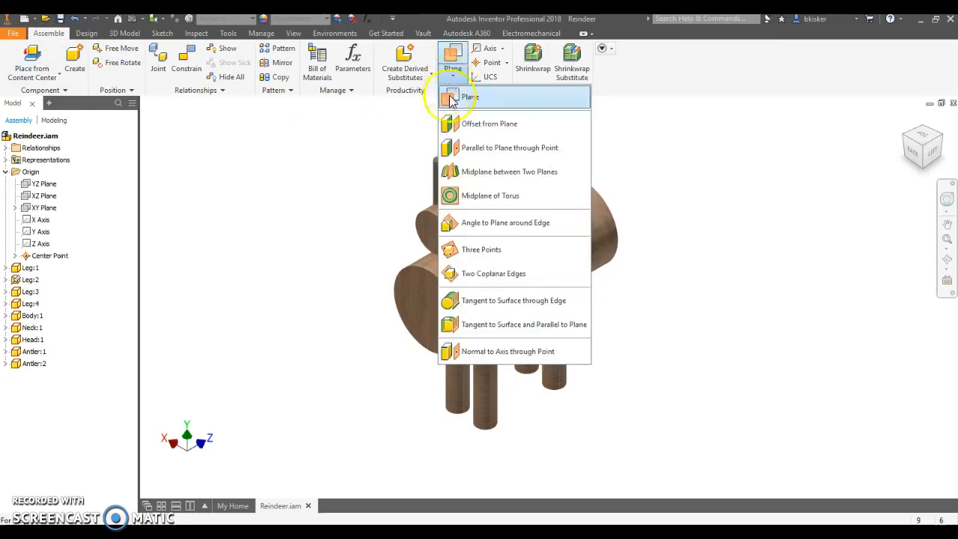
{"action": "mouse_move", "coordinate": [467, 206]}
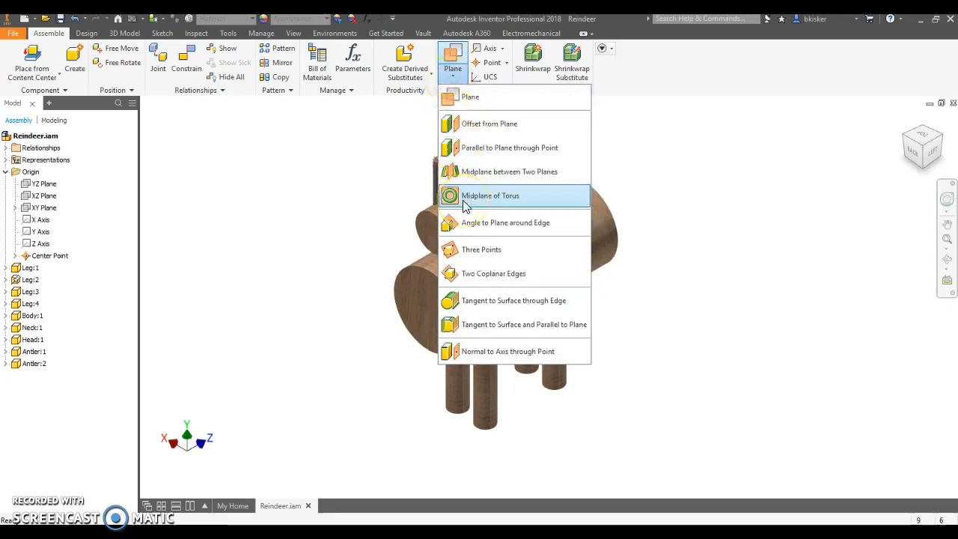
{"action": "mouse_move", "coordinate": [501, 328]}
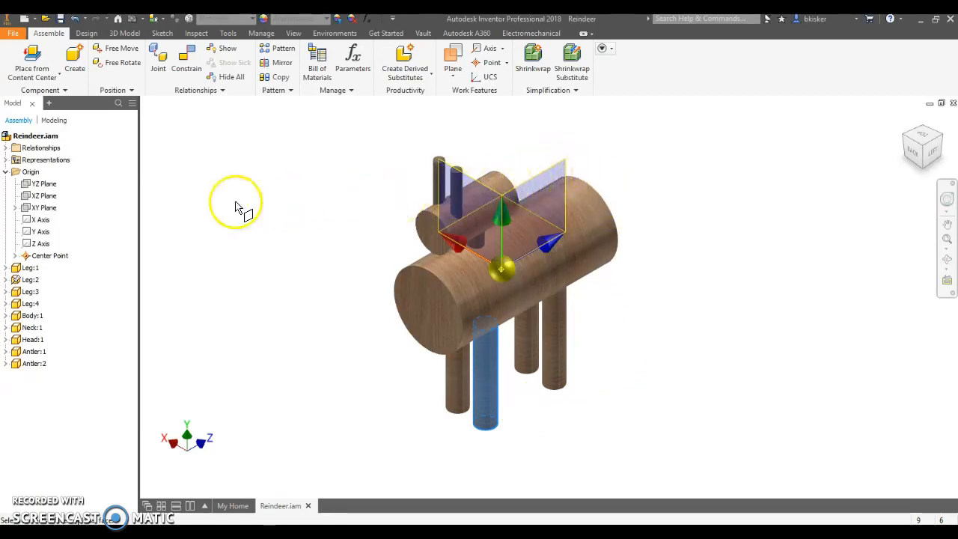
{"action": "left_click", "coordinate": [35, 135]}
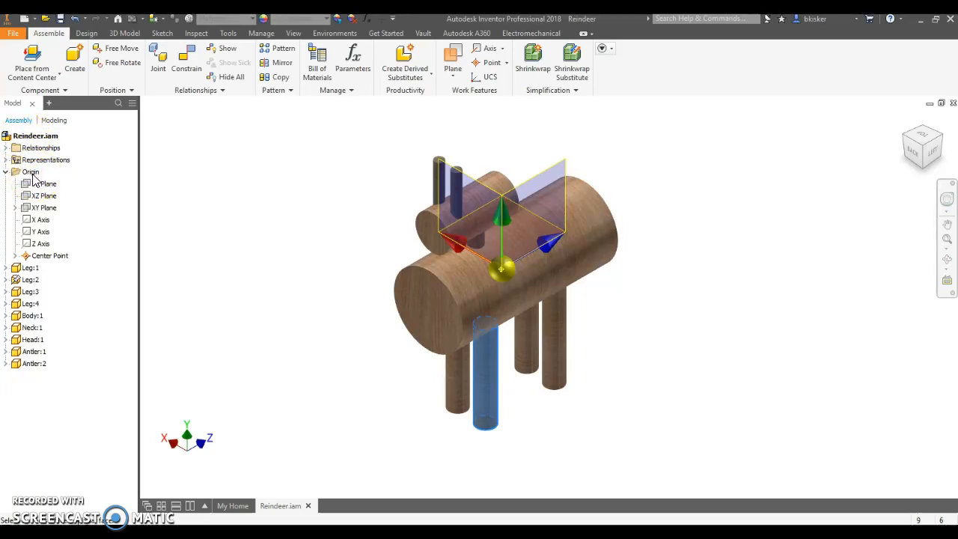
{"action": "left_click", "coordinate": [44, 183]}
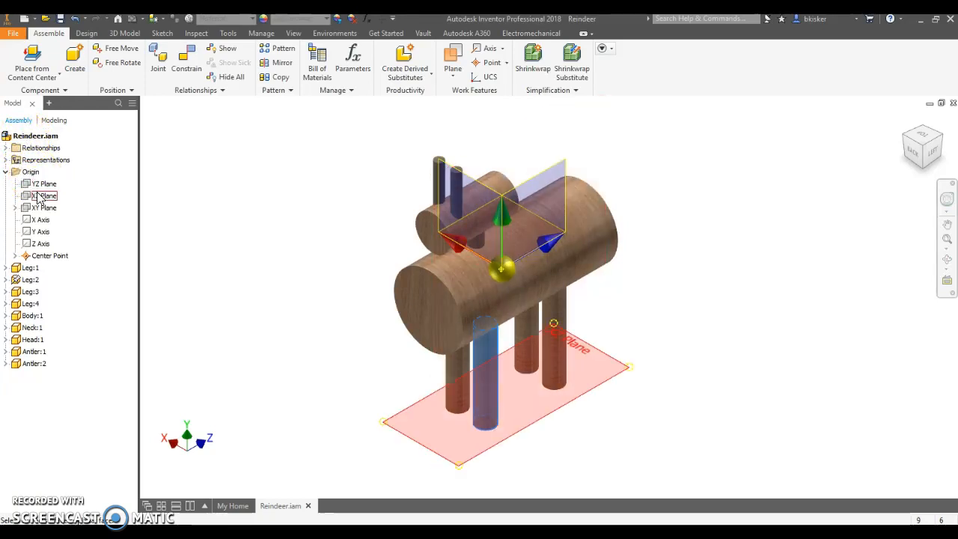
{"action": "left_click", "coordinate": [45, 207]}
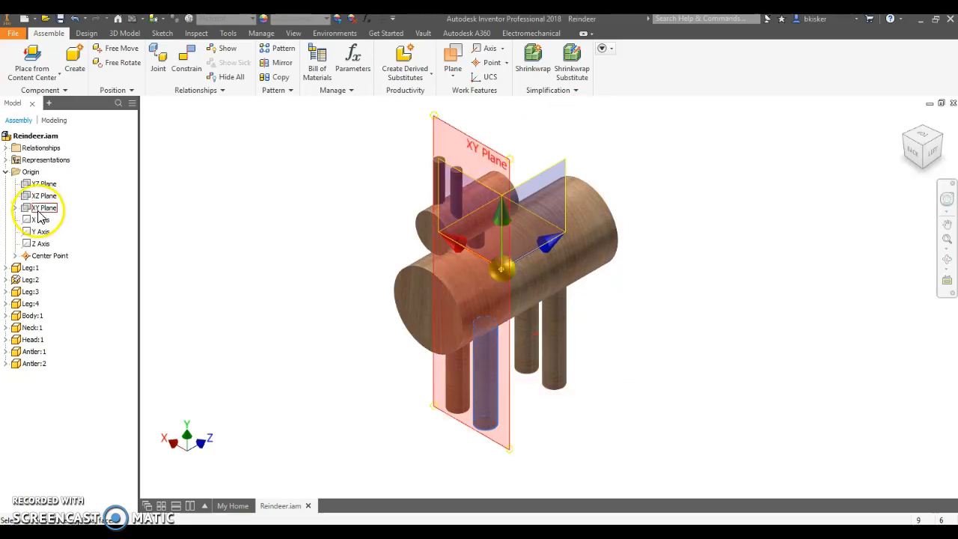
{"action": "left_click", "coordinate": [43, 183]}
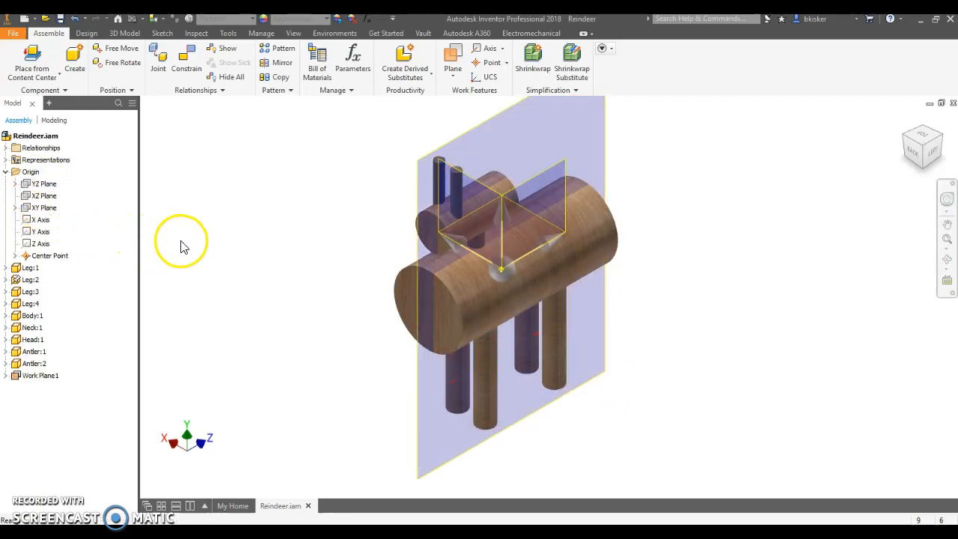
{"action": "left_click", "coordinate": [40, 375]}
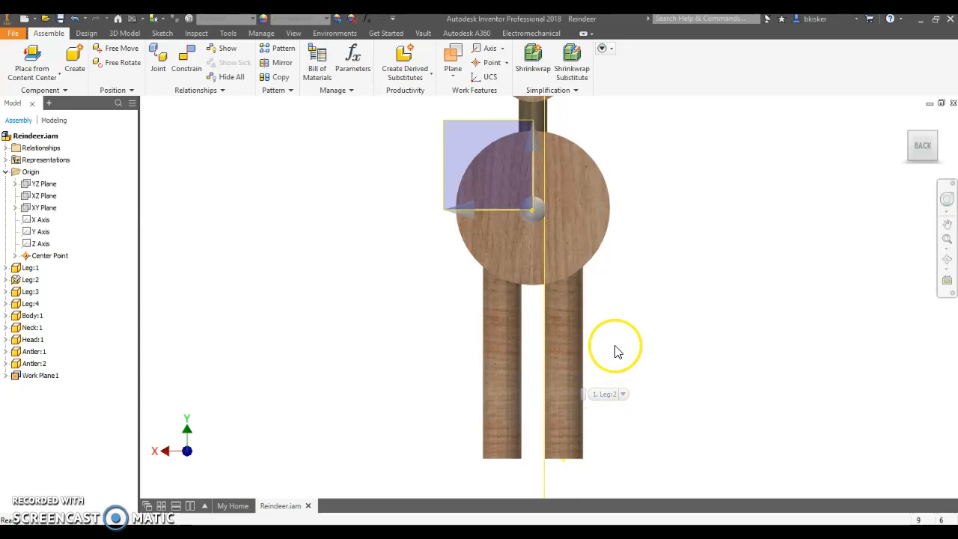
{"action": "mouse_move", "coordinate": [725, 330]}
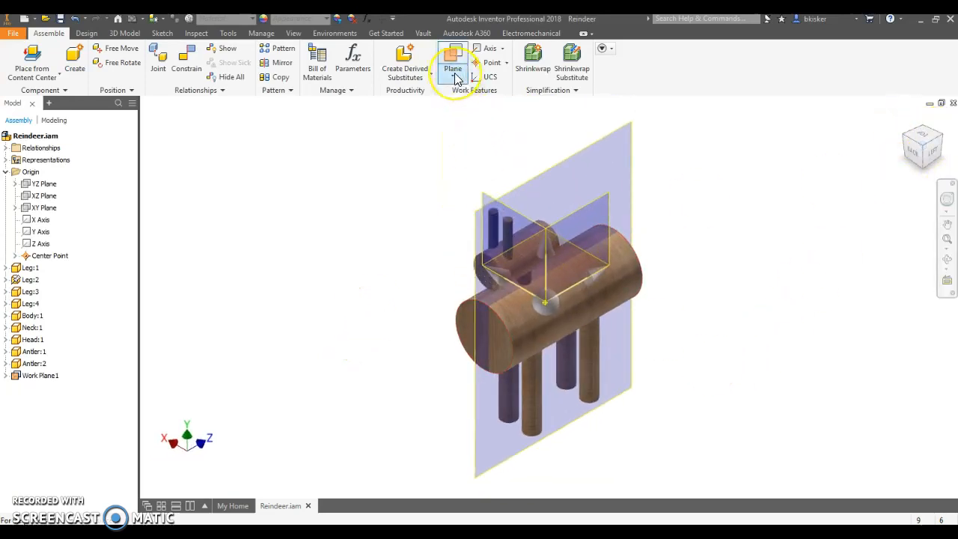
{"action": "left_click", "coordinate": [452, 68]}
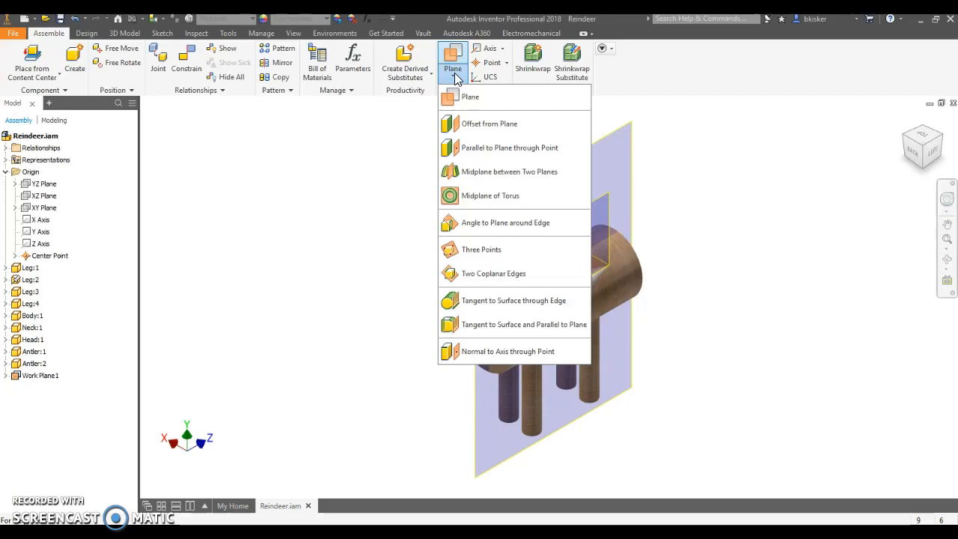
{"action": "mouse_move", "coordinate": [489, 123]}
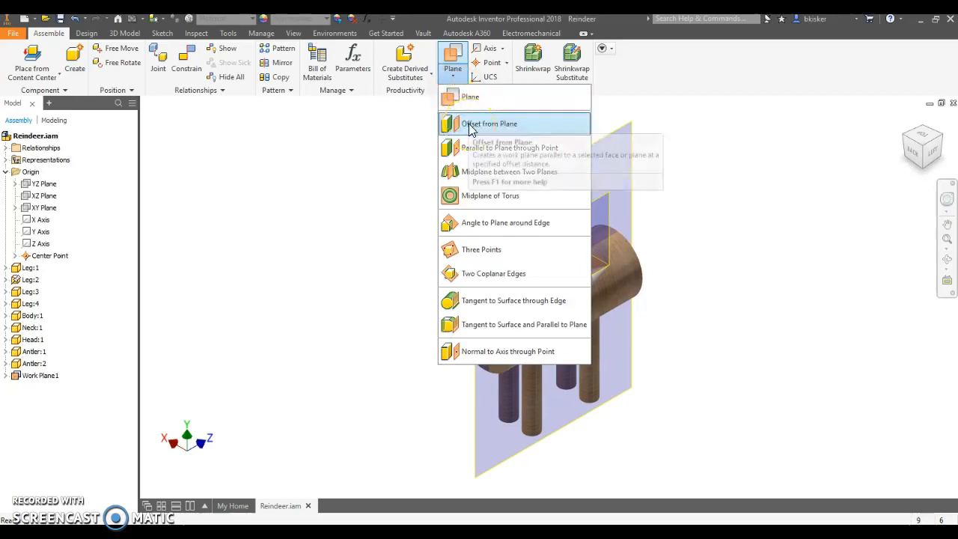
{"action": "mouse_move", "coordinate": [472, 129]}
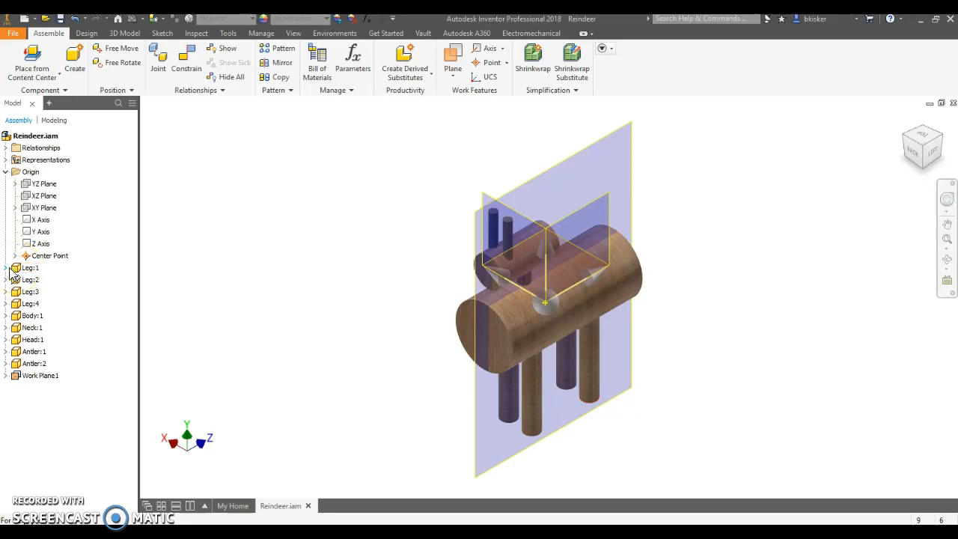
{"action": "left_click", "coordinate": [6, 267]}
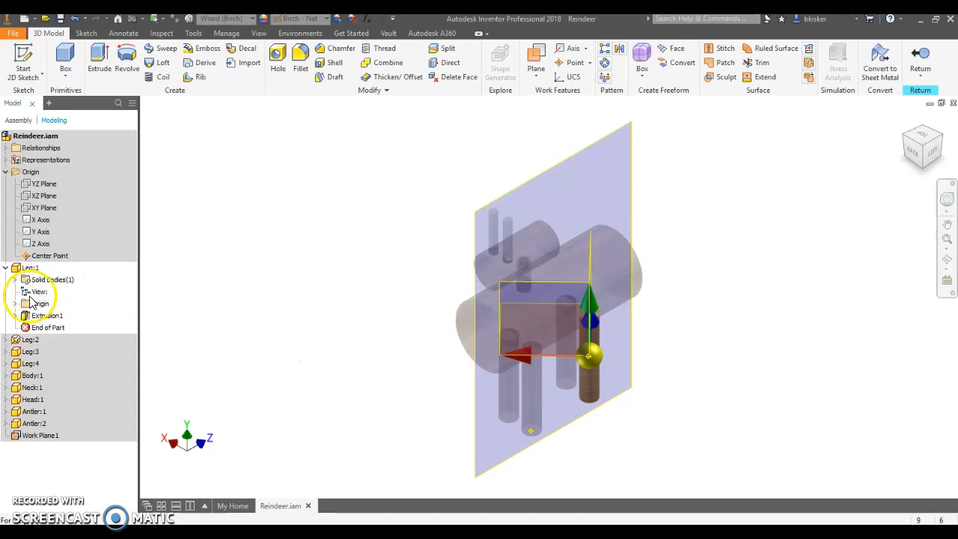
{"action": "left_click", "coordinate": [15, 303]}
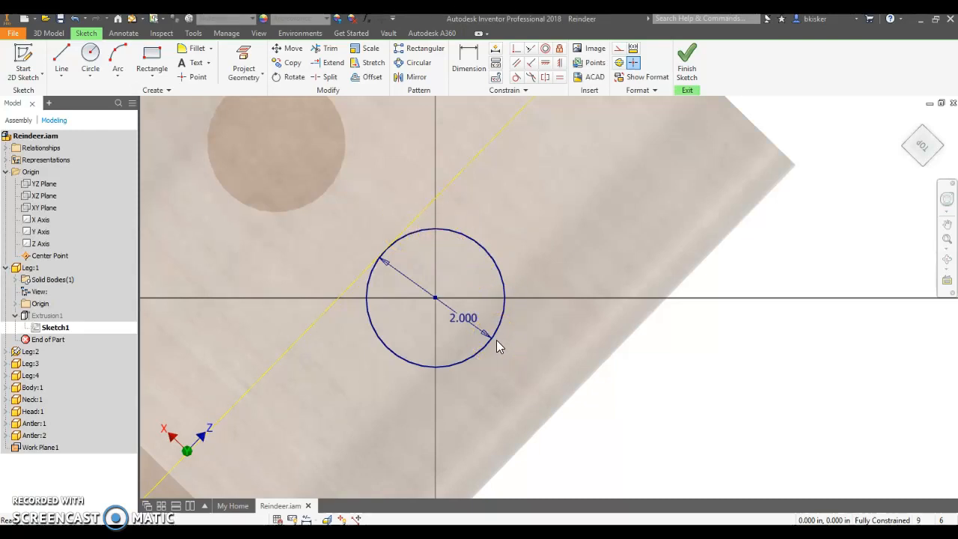
{"action": "left_click", "coordinate": [687, 60]}
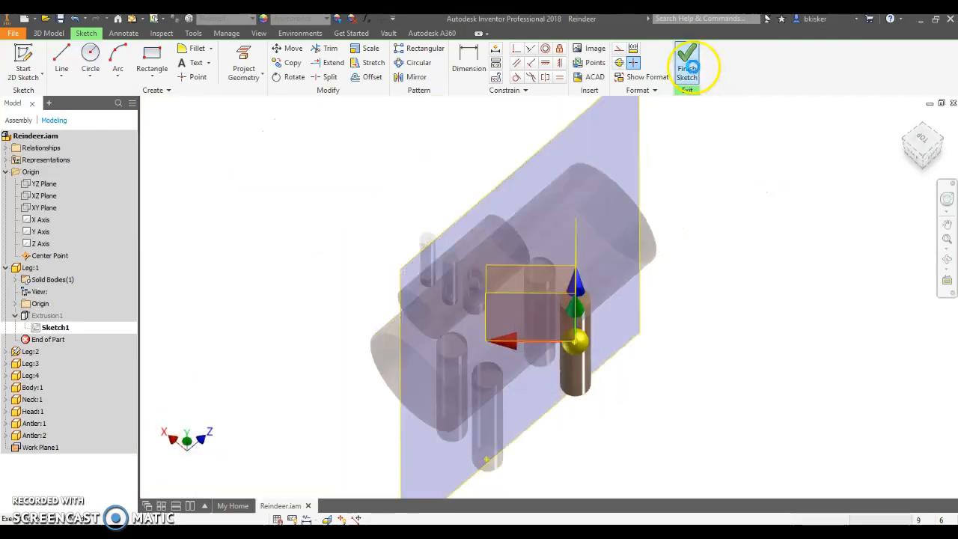
{"action": "left_click", "coordinate": [687, 60]}
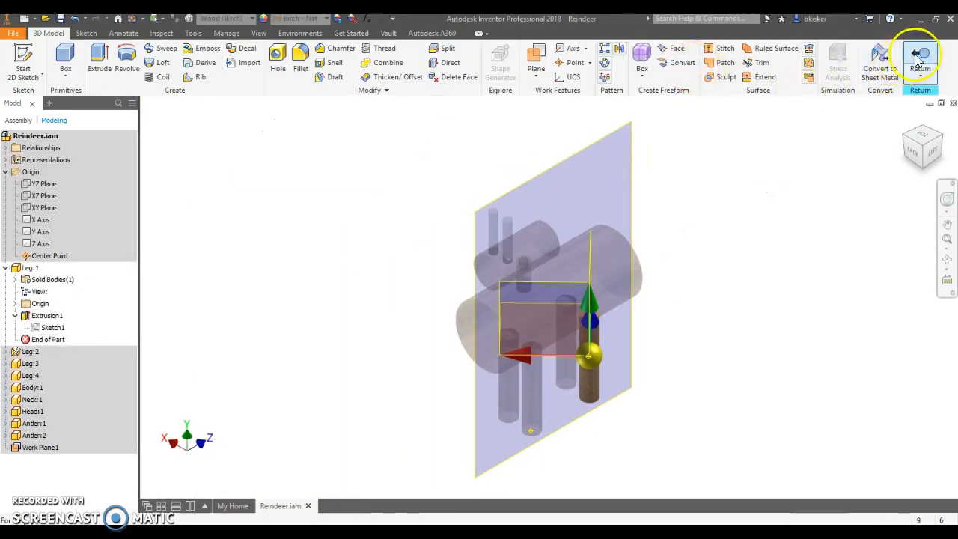
{"action": "mouse_move", "coordinate": [922, 51]}
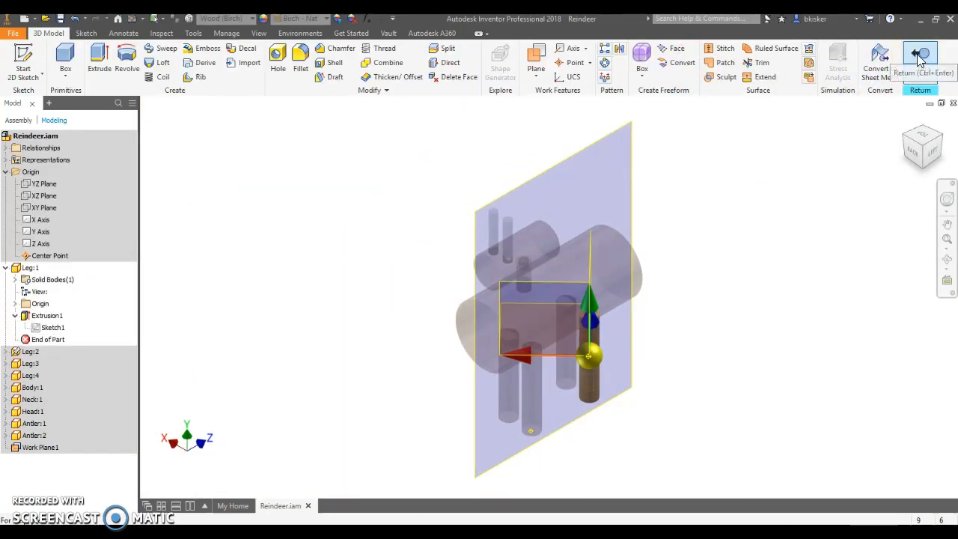
{"action": "left_click", "coordinate": [918, 51]}
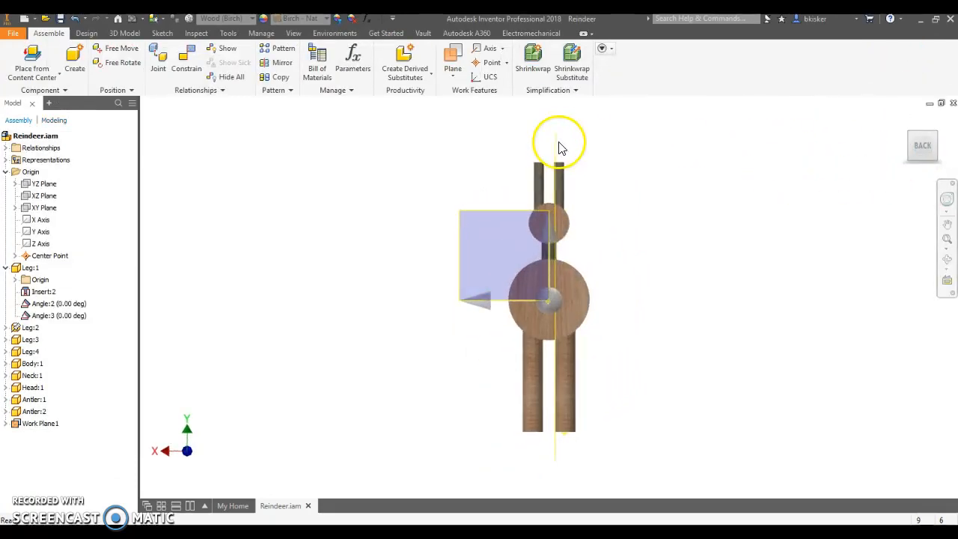
{"action": "mouse_move", "coordinate": [584, 150]}
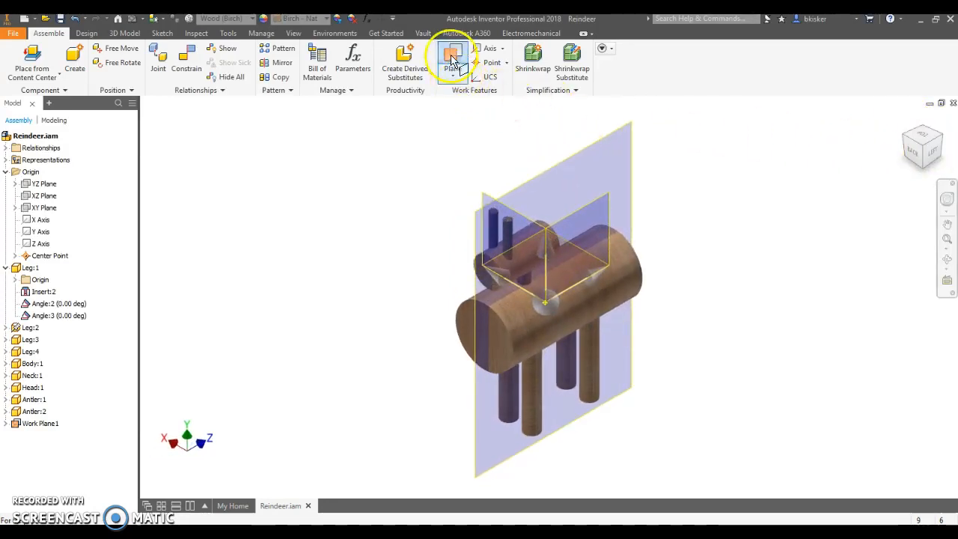
Step: Create Work Plane2 offset from Work Plane1, snapped to the leg's outer tipping edge
{"action": "left_click", "coordinate": [452, 60]}
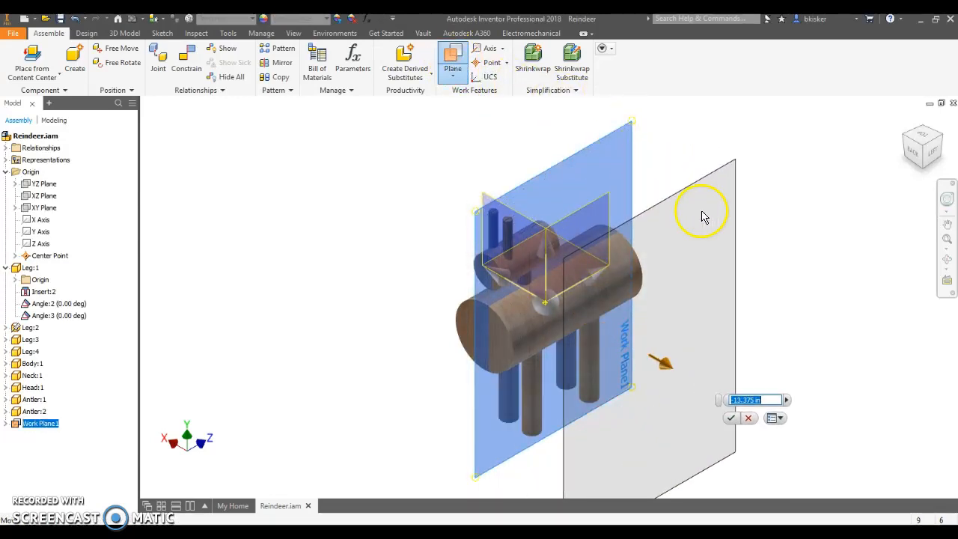
{"action": "left_click_drag", "start_coordinate": [702, 210], "coordinate": [673, 359]}
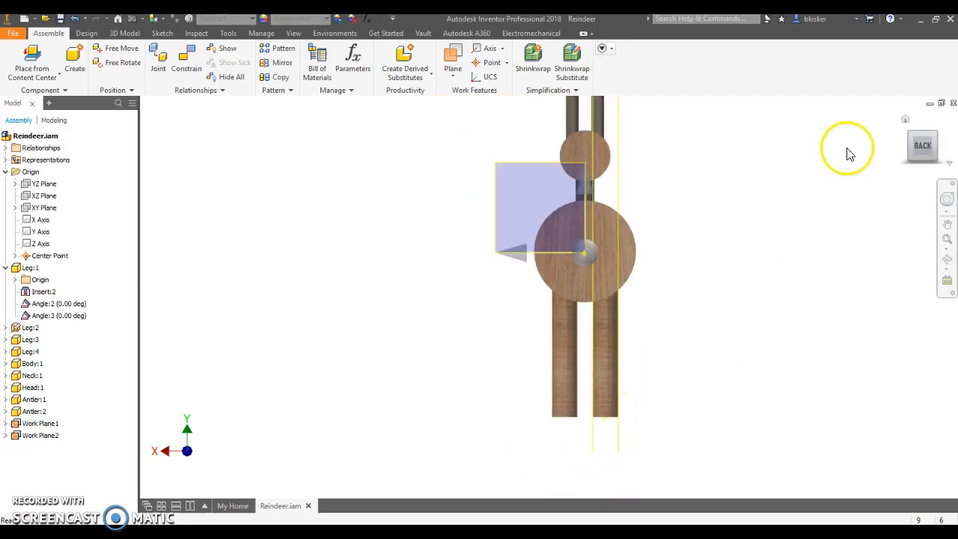
{"action": "left_click", "coordinate": [930, 139]}
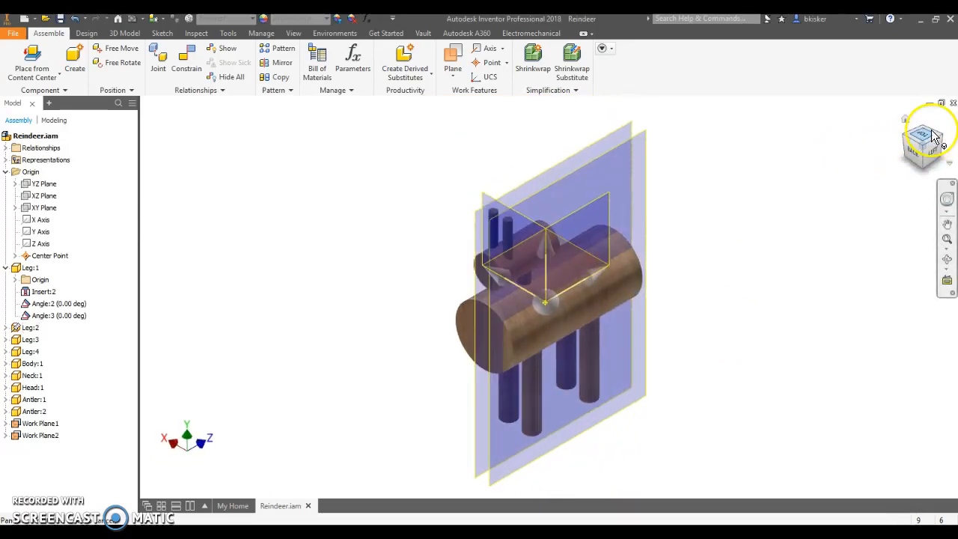
{"action": "mouse_move", "coordinate": [625, 137]}
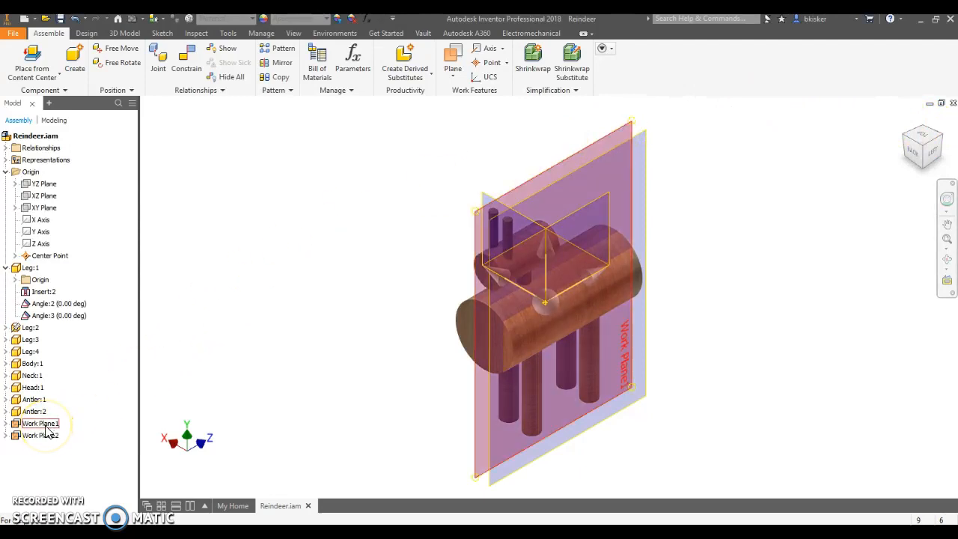
Step: Turn off visibility of Work Plane1 from its browser context menu
{"action": "right_click", "coordinate": [38, 423]}
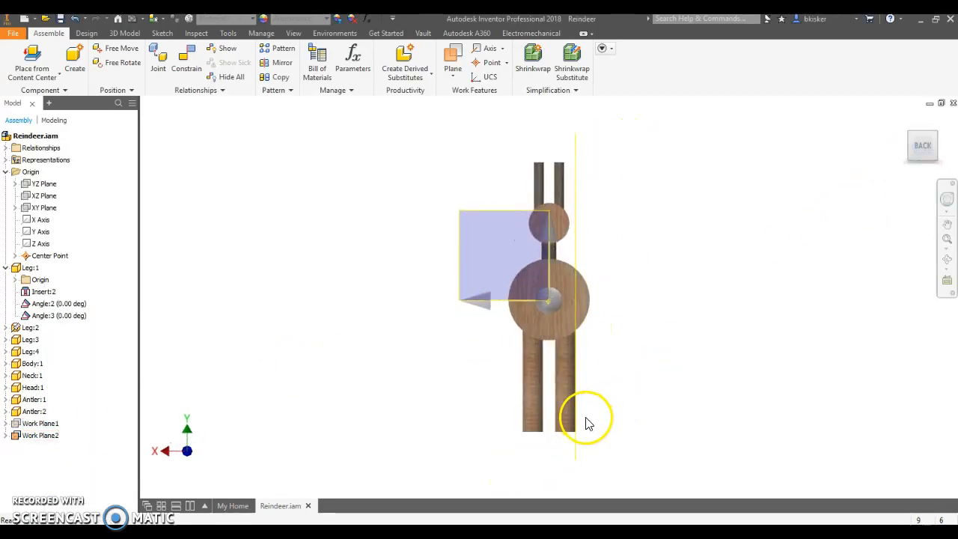
{"action": "mouse_move", "coordinate": [924, 142]}
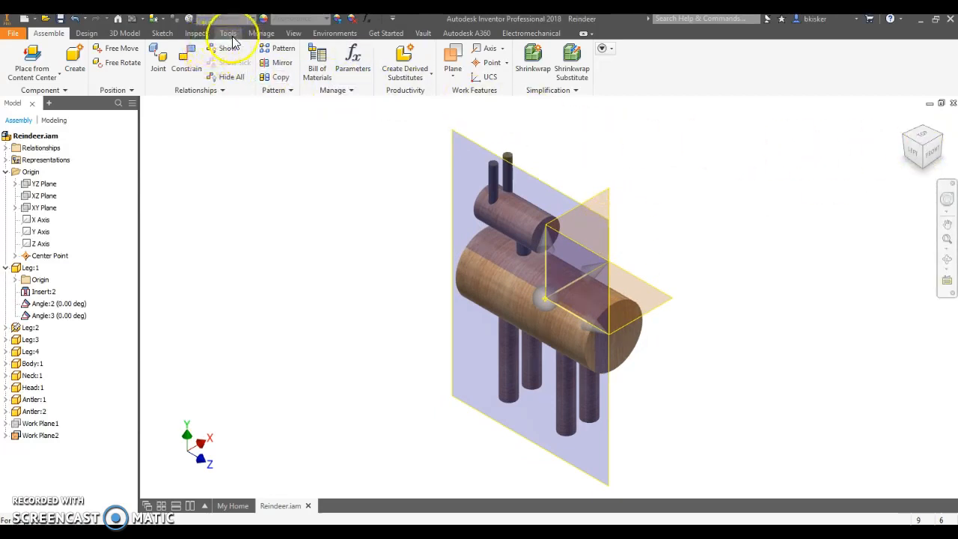
Step: Measure the distance between Work Plane2 and the COG plane, reading 2.600 in
{"action": "left_click", "coordinate": [227, 33]}
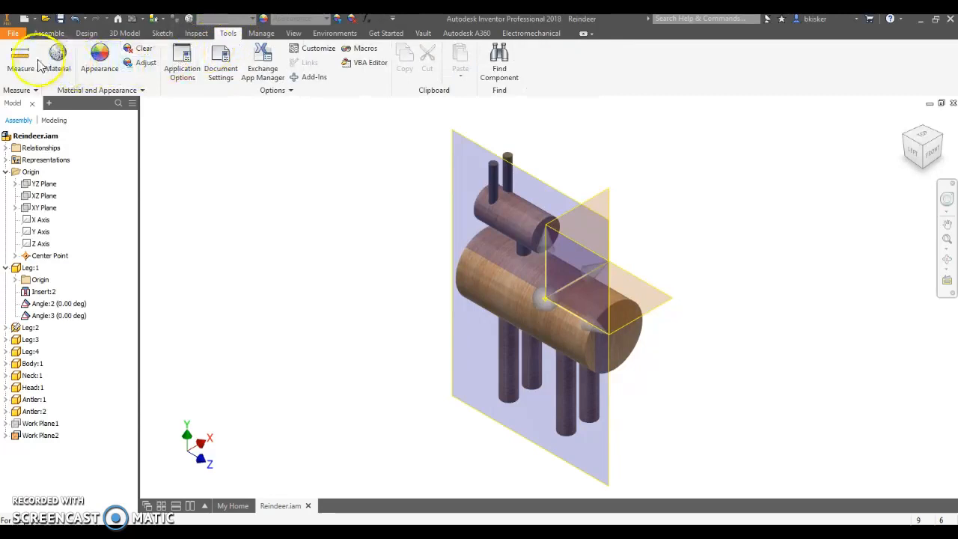
{"action": "left_click", "coordinate": [24, 56]}
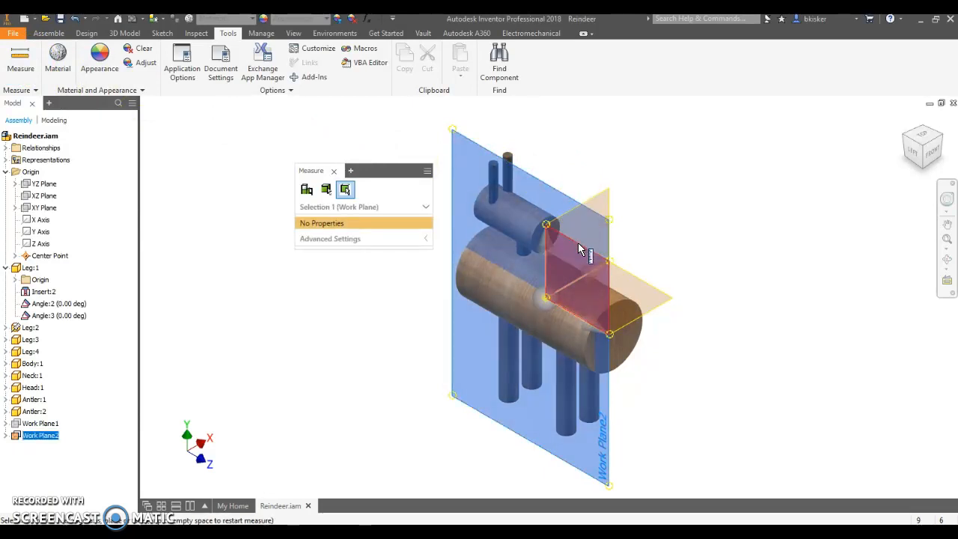
{"action": "left_click", "coordinate": [537, 254]}
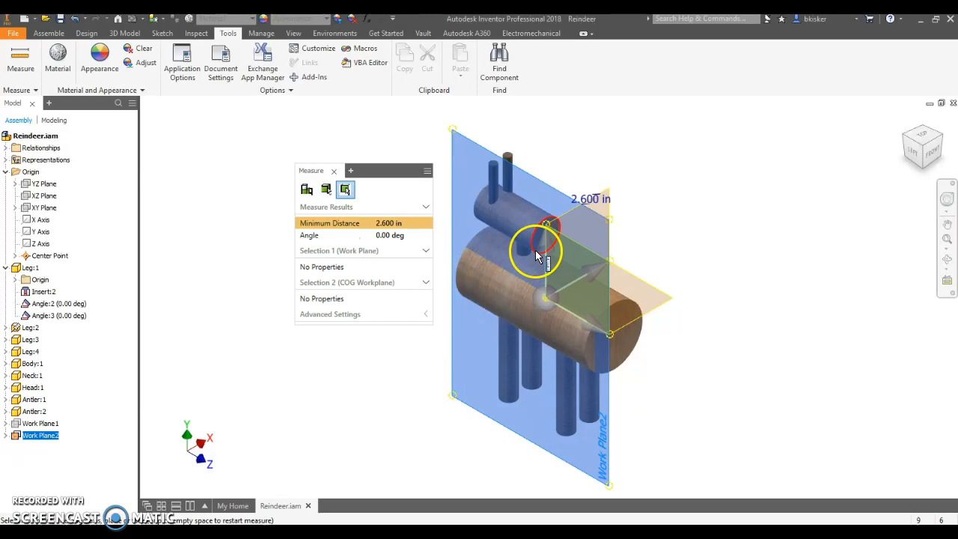